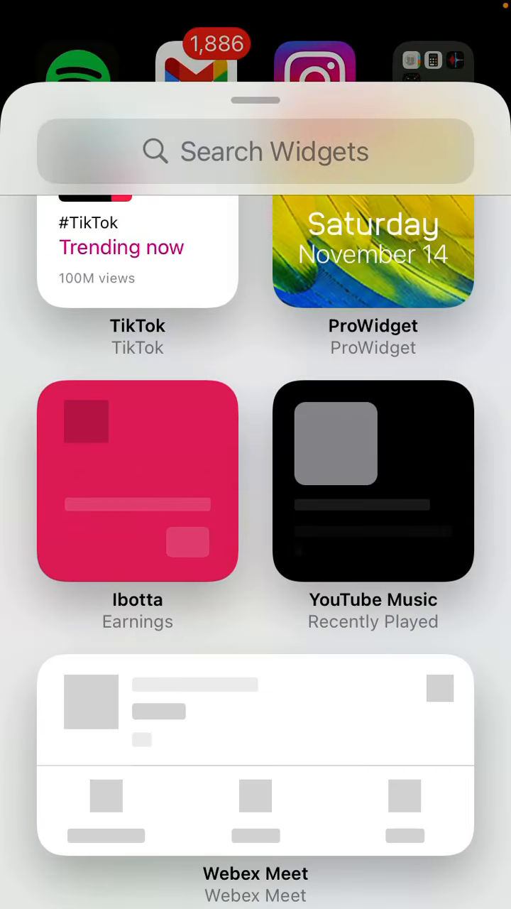
# Search the widget gallery for "Todo" so Todoist appears as the only result.
pyautogui.scroll(-3)
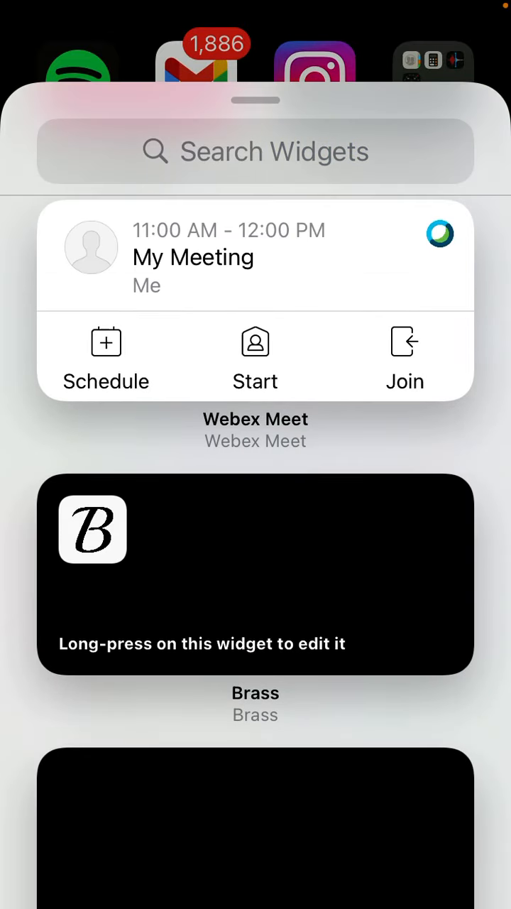
pyautogui.click(256, 151)
pyautogui.write('Todo')
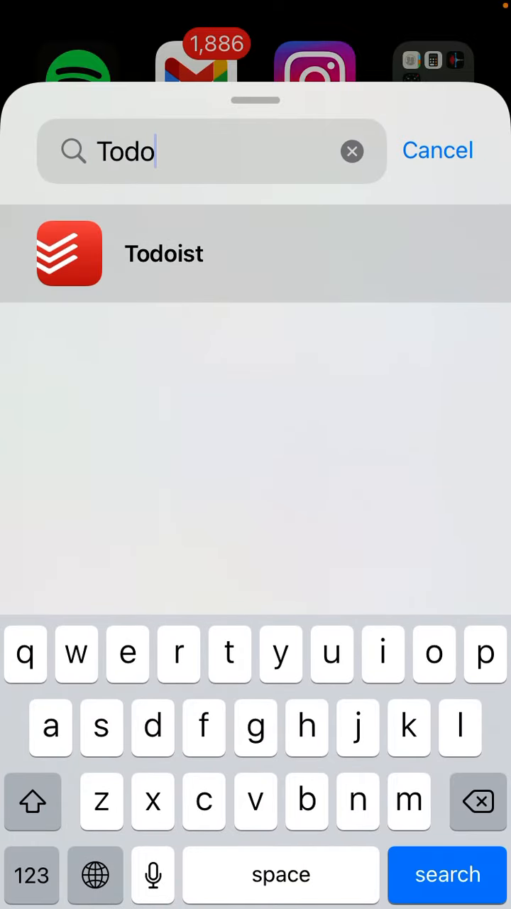
# Preview Todoist's widgets from the small Tasks list to the Productivity stats widget.
pyautogui.click(164, 253)
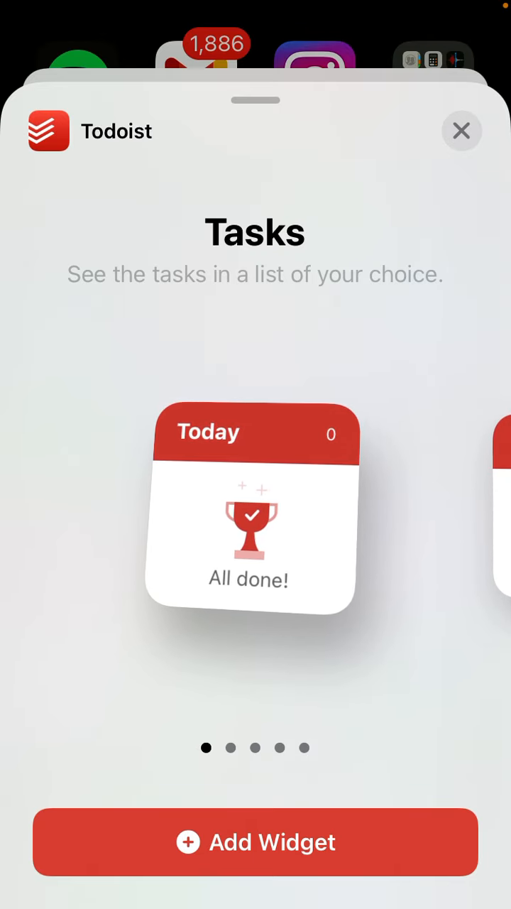
pyautogui.hscroll(-3)
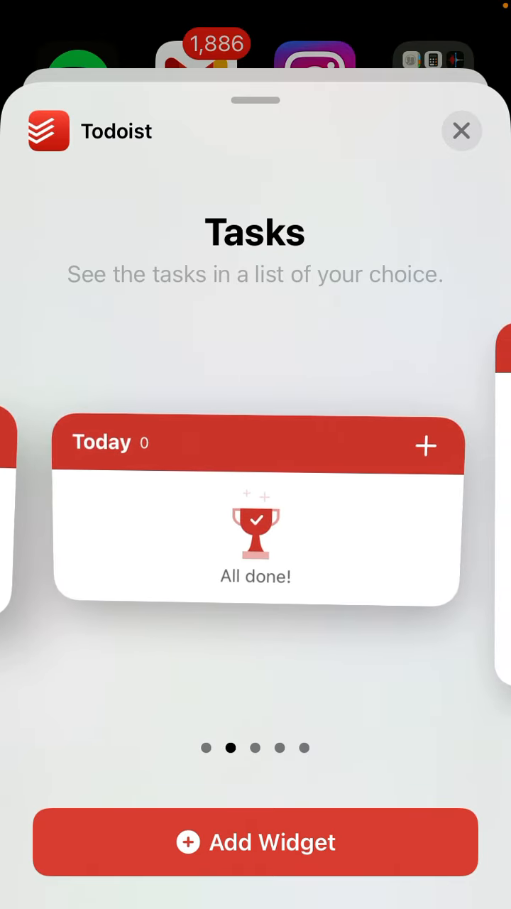
pyautogui.hscroll(-3)
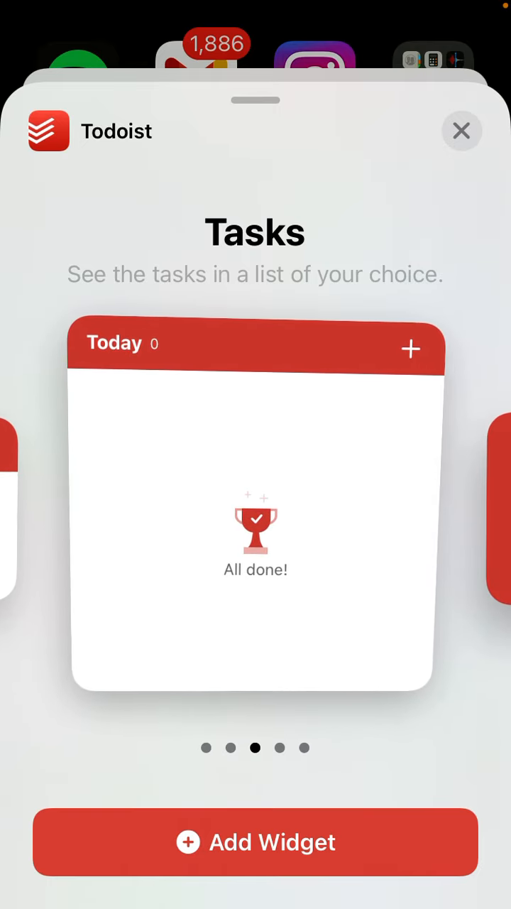
pyautogui.hscroll(-3)
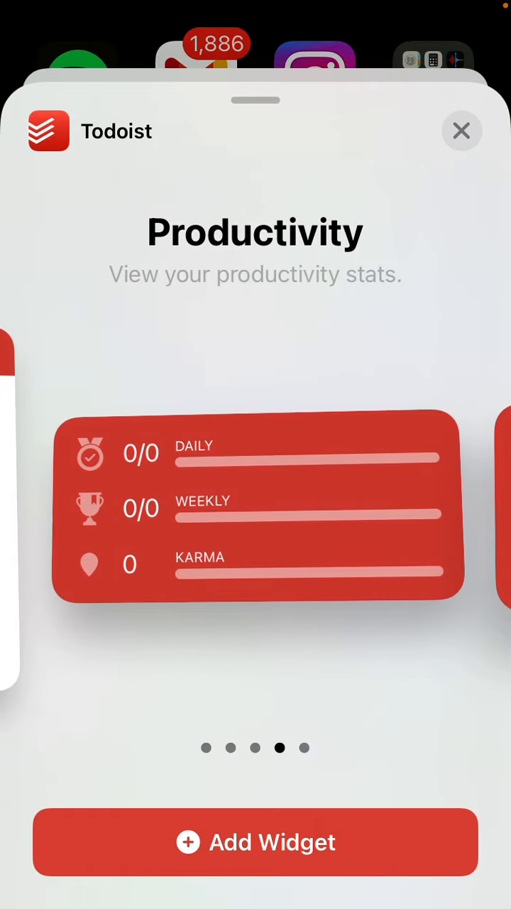
pyautogui.hscroll(-3)
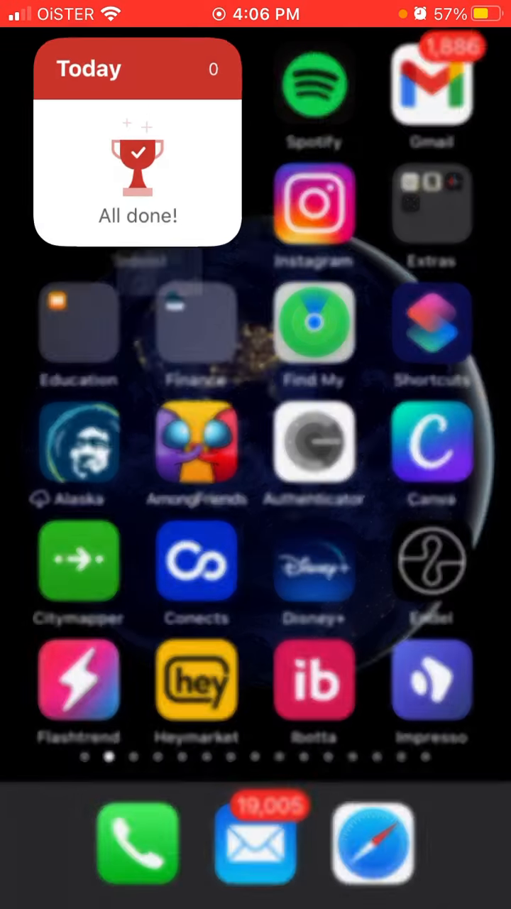
# Edit the home-screen Todoist Tasks widget to show its View and Filter settings.
pyautogui.click(139, 156)
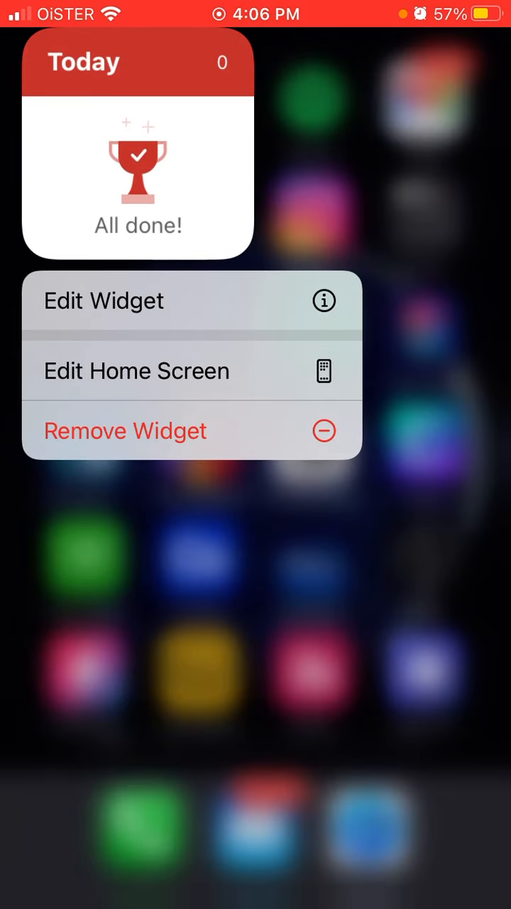
pyautogui.click(104, 301)
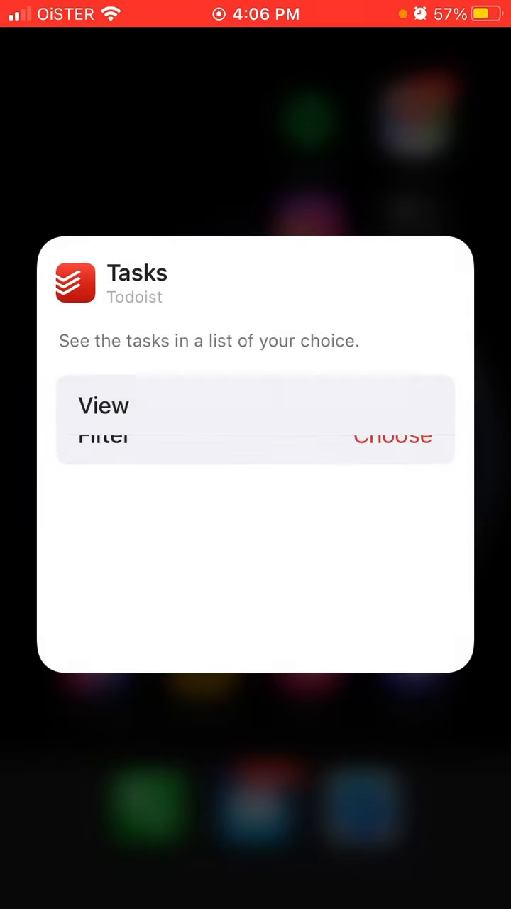
# Remove the Todoist widget, confirming in the alert, leaving only app icons.
pyautogui.click(392, 436)
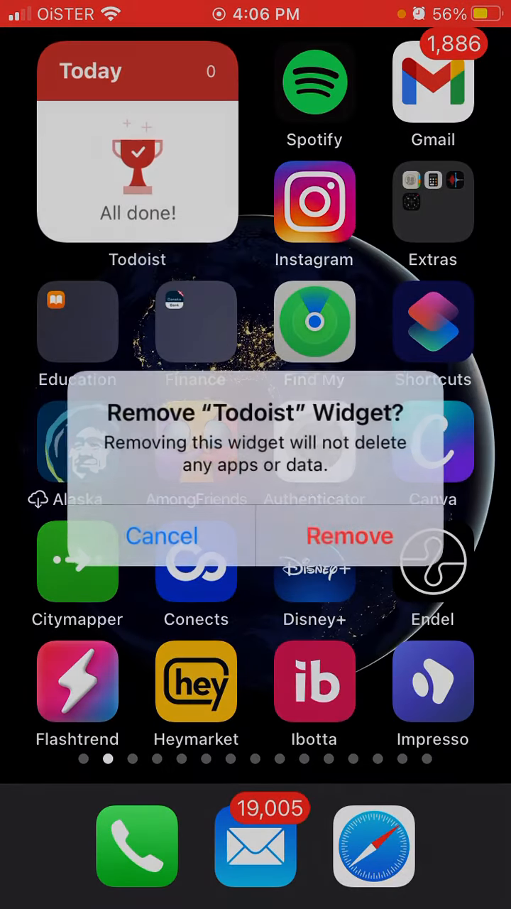
pyautogui.click(349, 535)
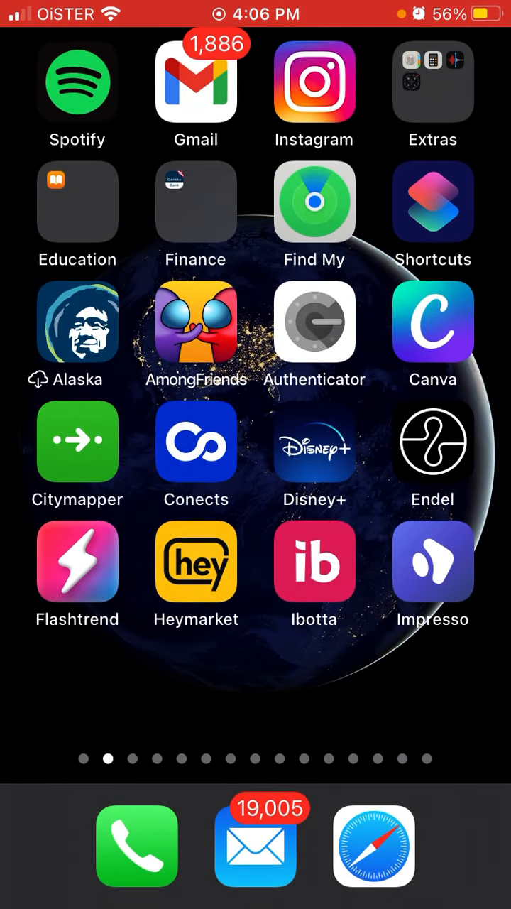